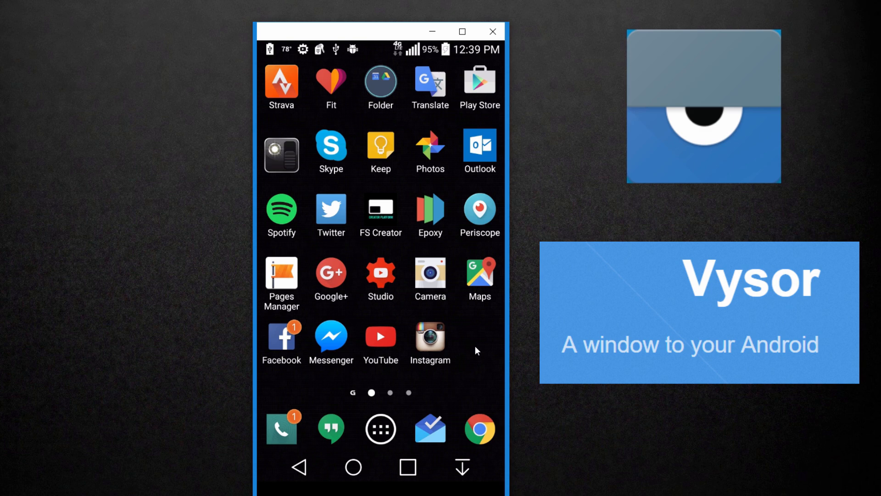
mouse_move(486, 339)
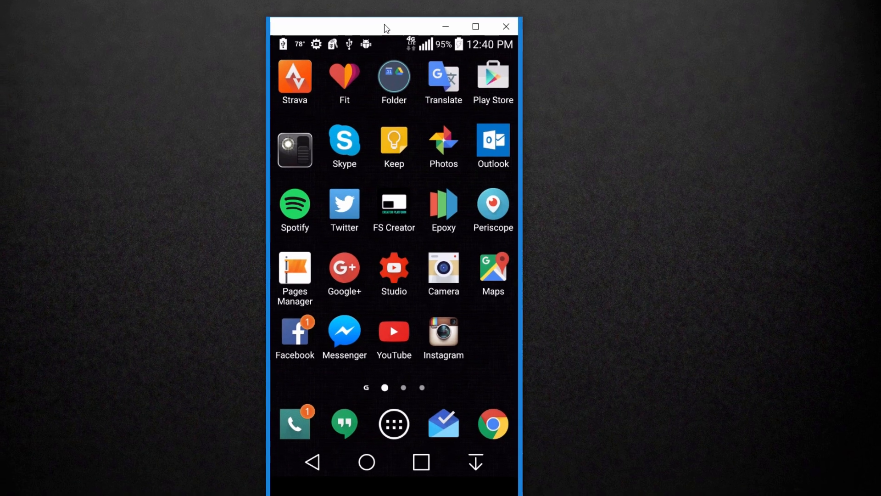
Move the mirrored phone window slightly to the right on the desktop by its title bar
drag(386, 27, 417, 16)
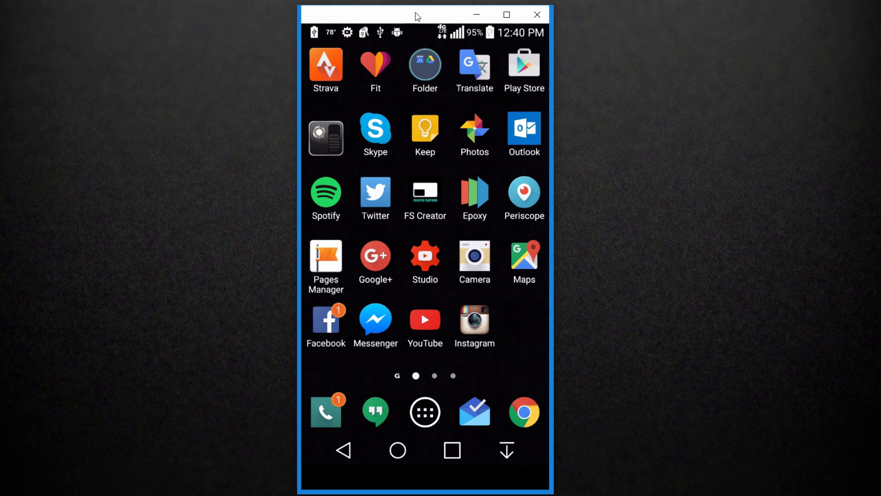
mouse_move(470, 314)
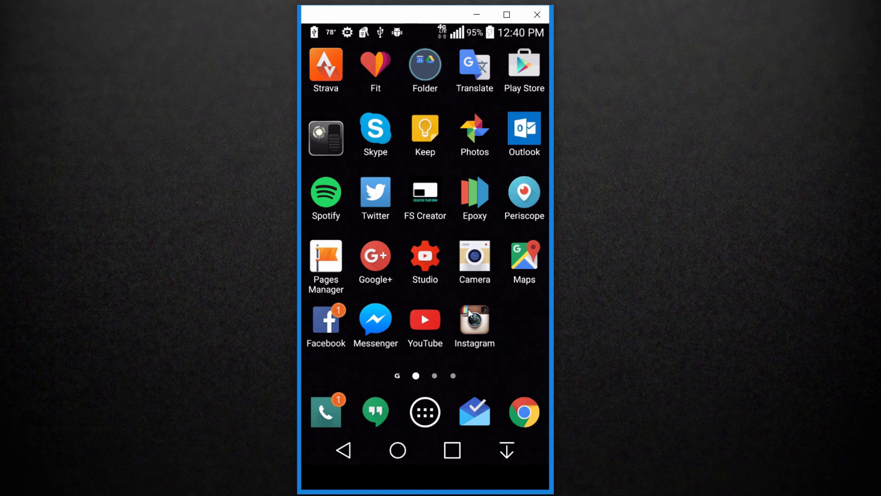
mouse_move(455, 284)
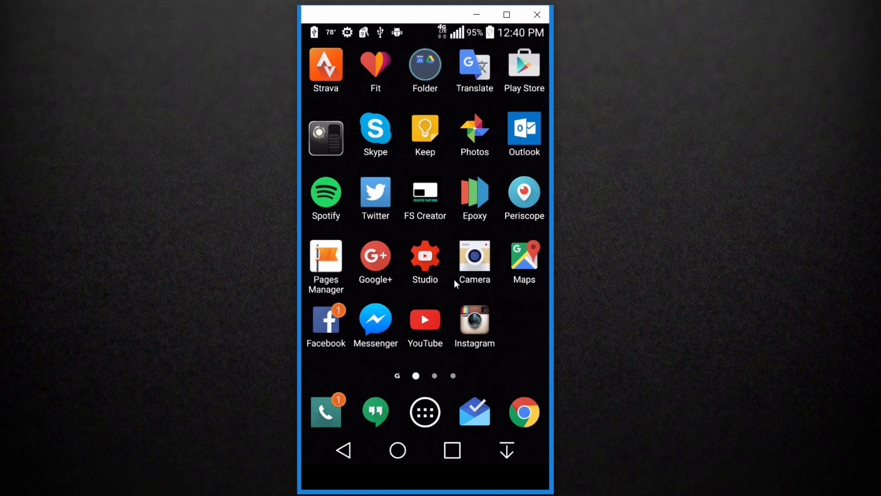
mouse_move(451, 298)
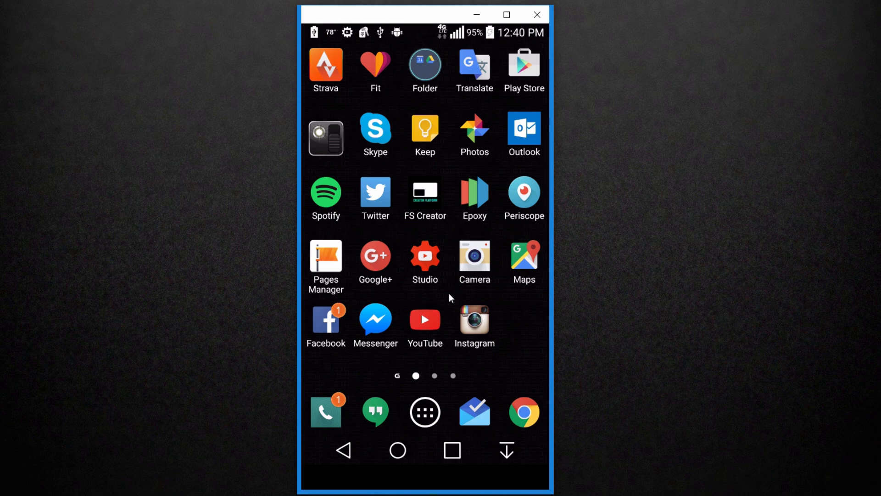
mouse_move(510, 322)
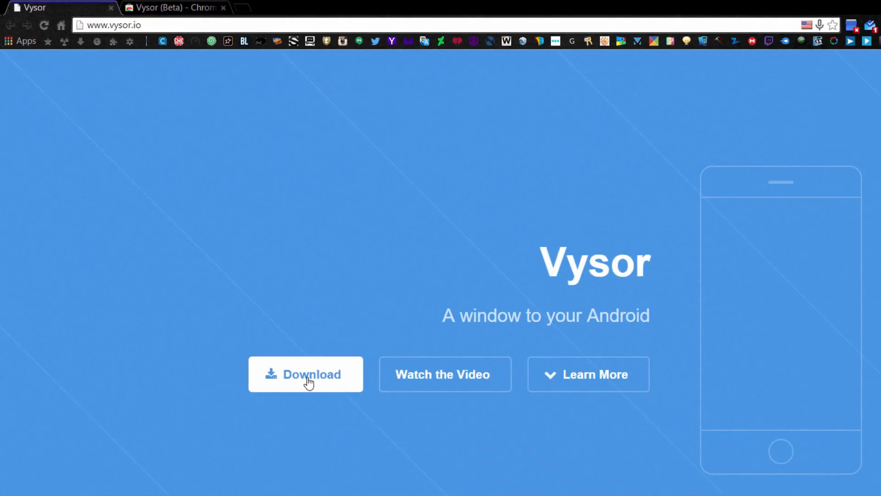
Get Vysor (Beta) from the Chrome Web Store via vysor.io's Download link and launch it
click(305, 373)
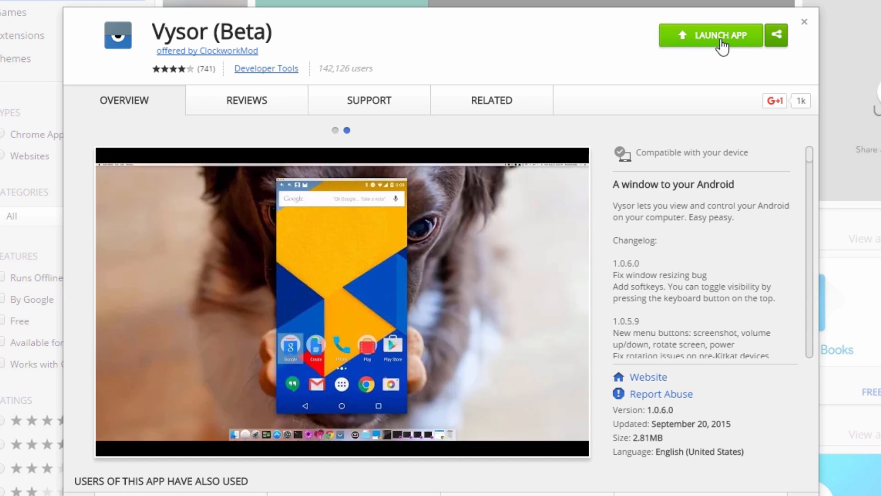
mouse_move(413, 24)
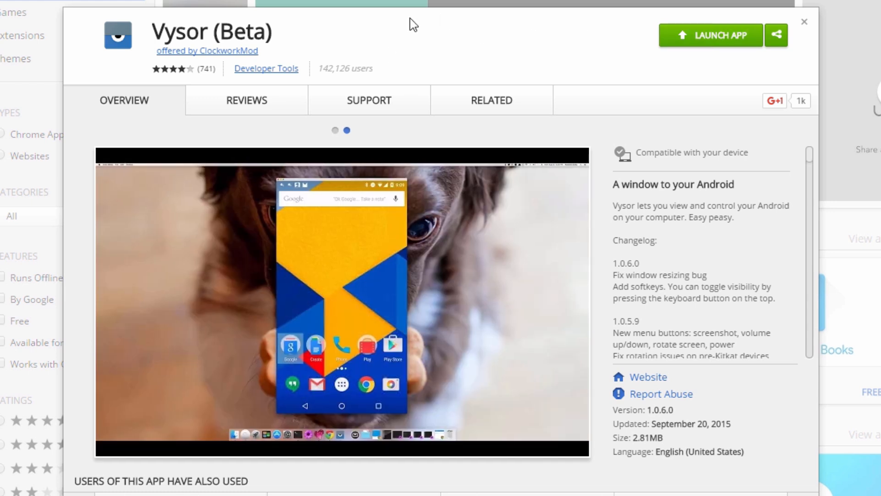
click(334, 131)
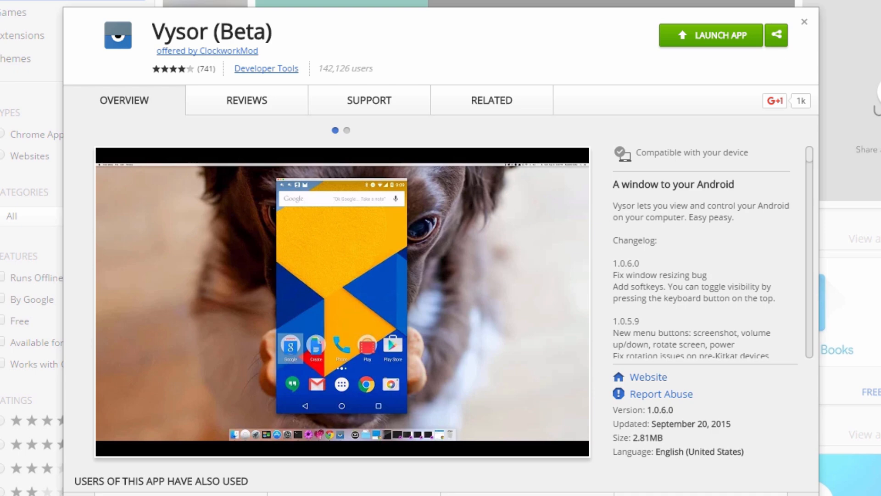
click(711, 34)
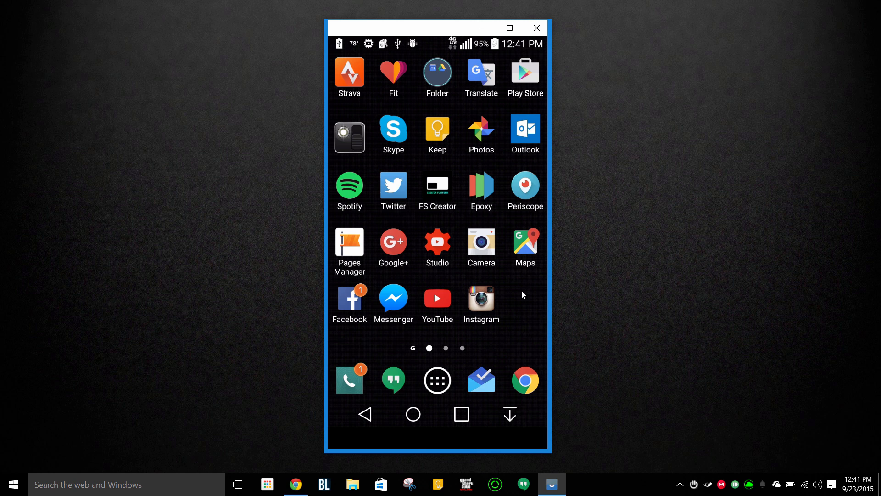
mouse_move(626, 113)
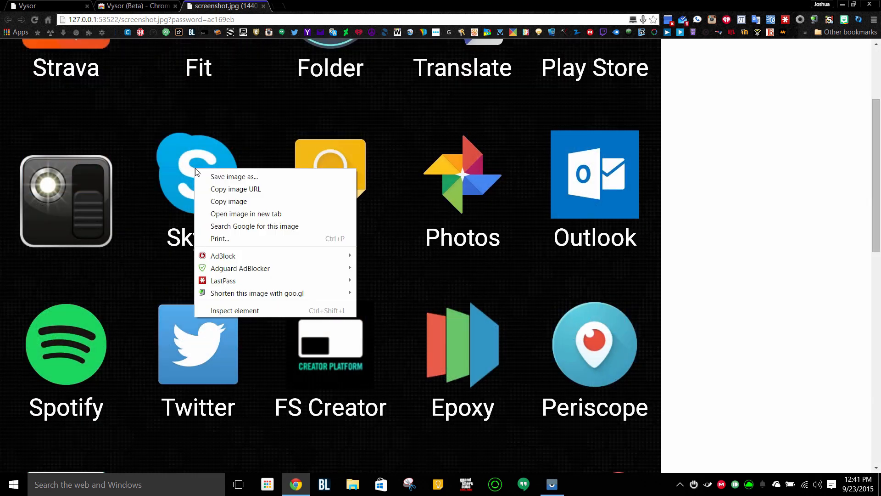
Save the captured phone screenshot from Chrome as a JPEG on the Desktop
click(234, 176)
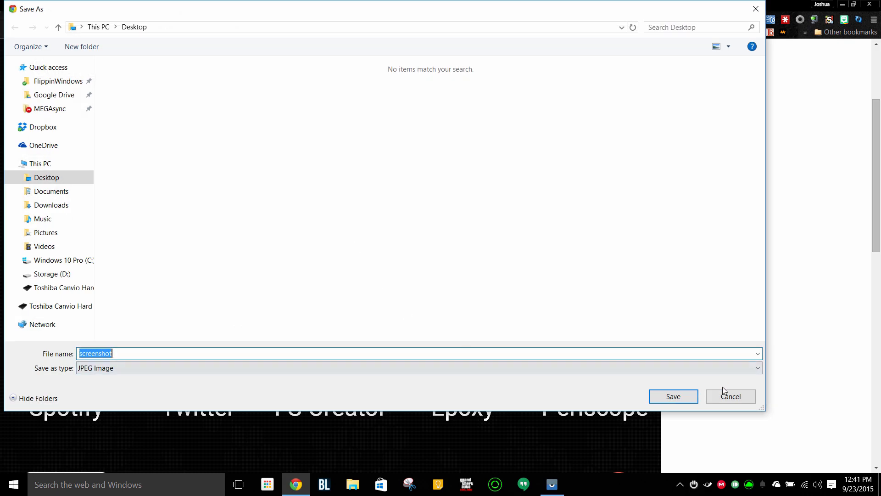
click(729, 396)
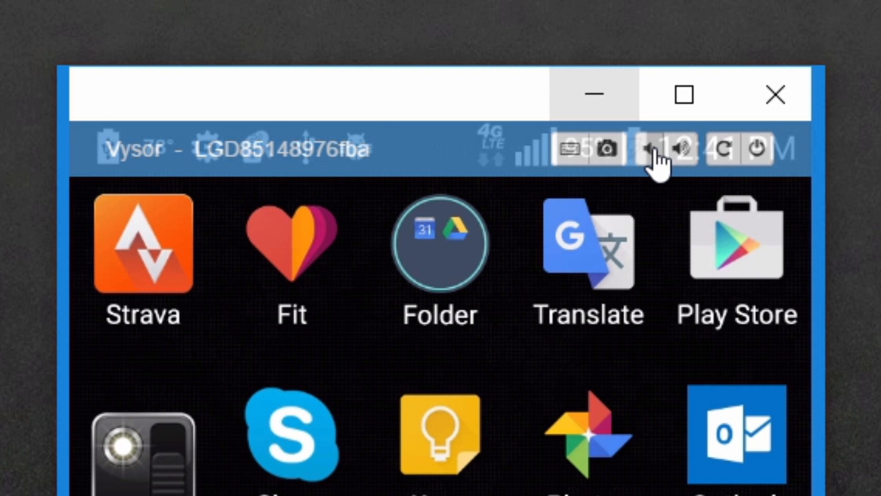
mouse_move(755, 152)
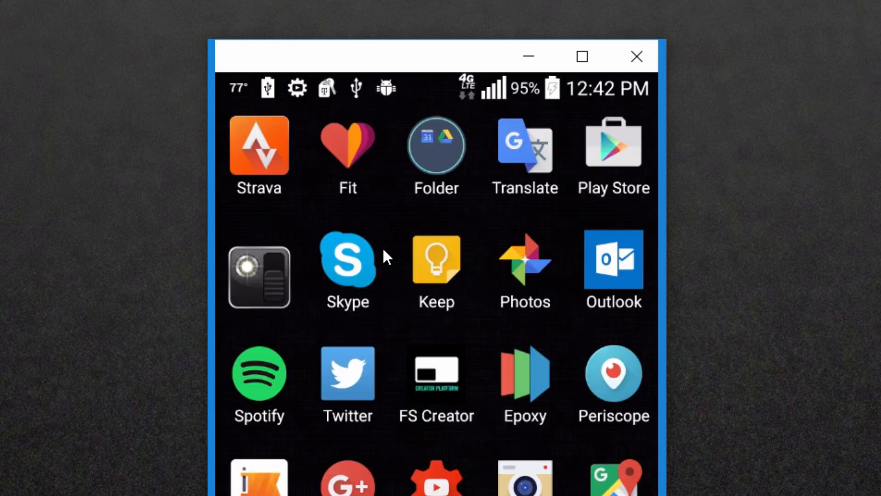
mouse_move(659, 328)
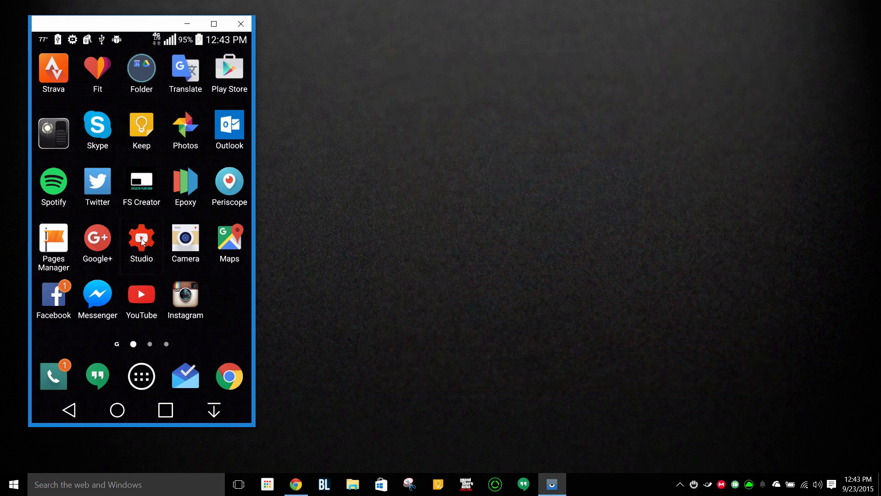
Reply 'cool. :D' to the first comment in the phone's YouTube Studio Comments section
click(141, 239)
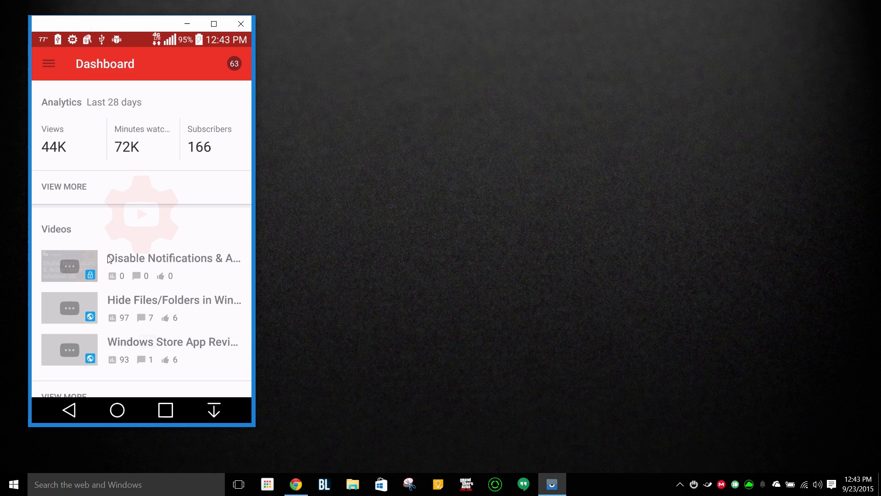
click(49, 63)
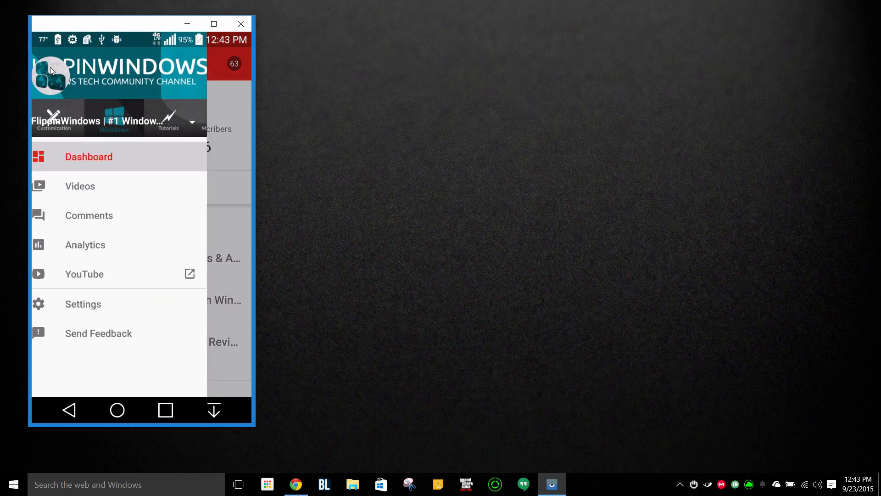
click(88, 156)
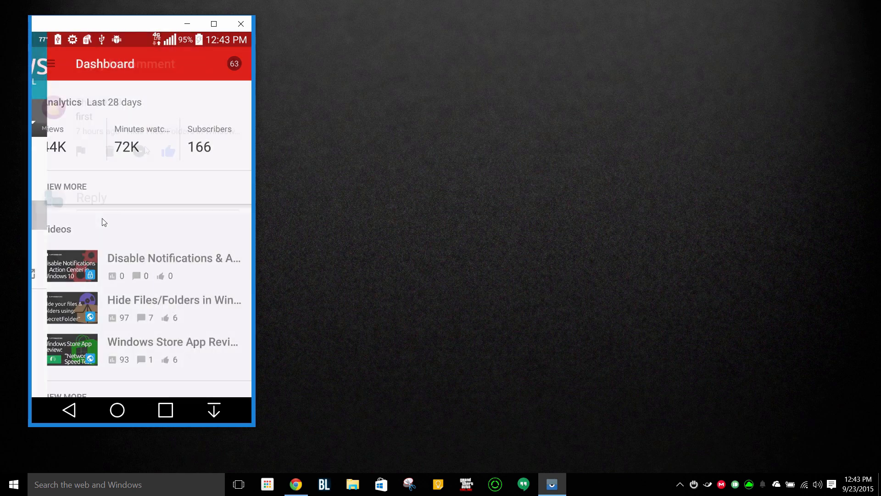
click(112, 191)
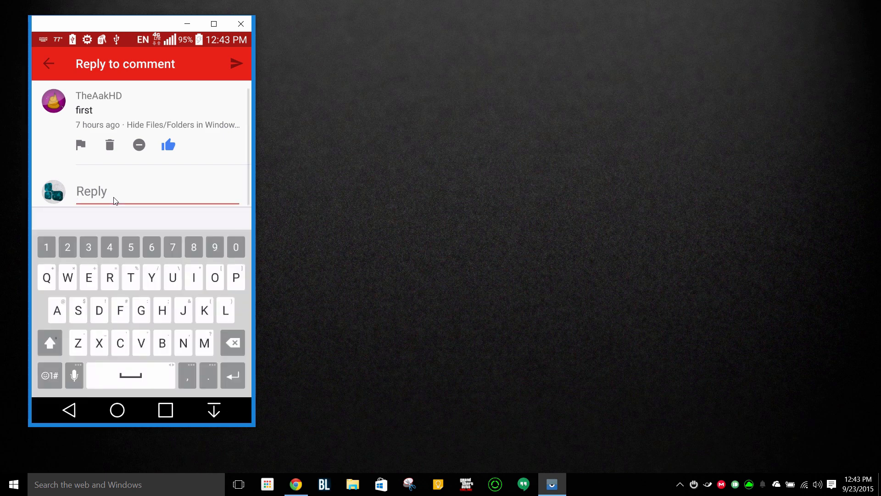
text(cool. :D)
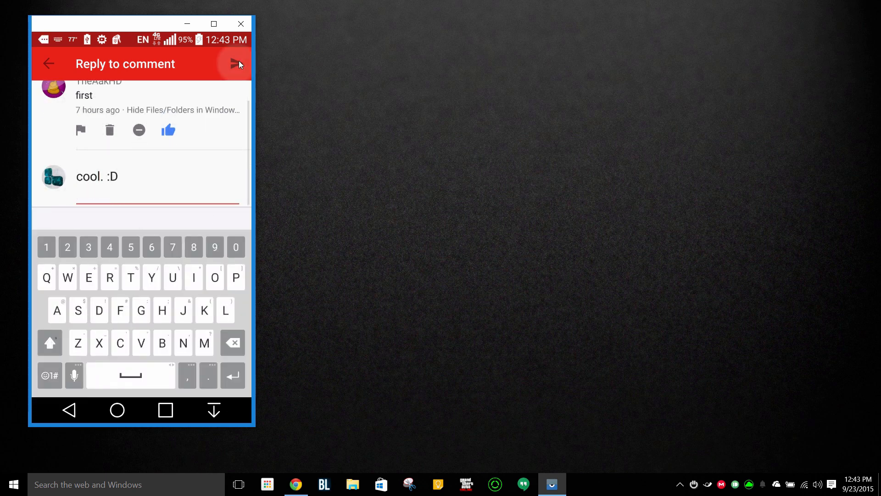
click(237, 63)
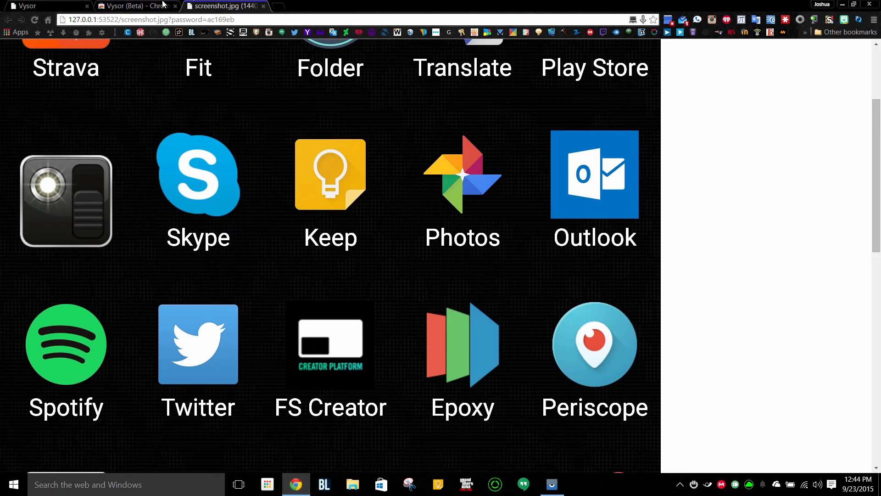
Scroll through the vysor.io feature descriptions to the bottom of the page
click(42, 6)
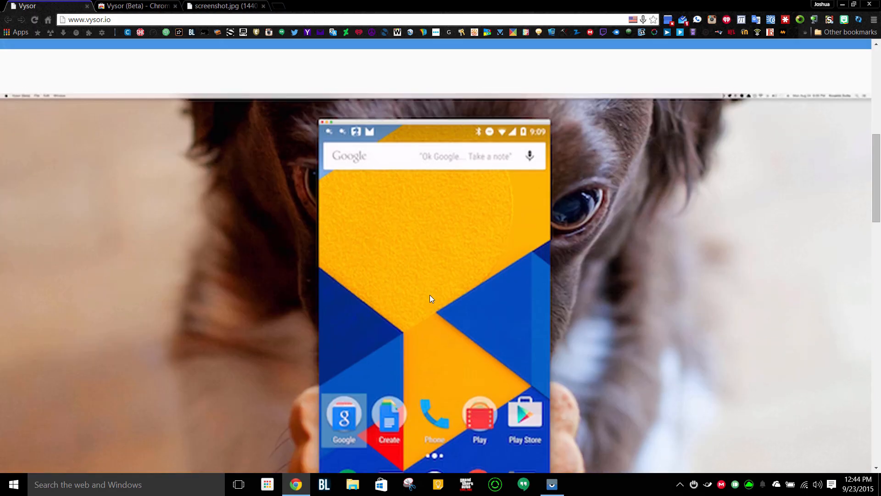
scroll(down, 3)
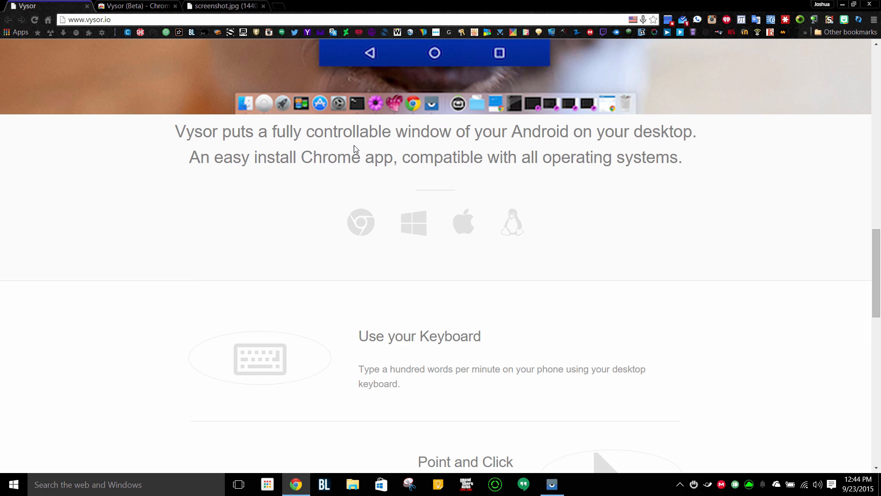
mouse_move(639, 138)
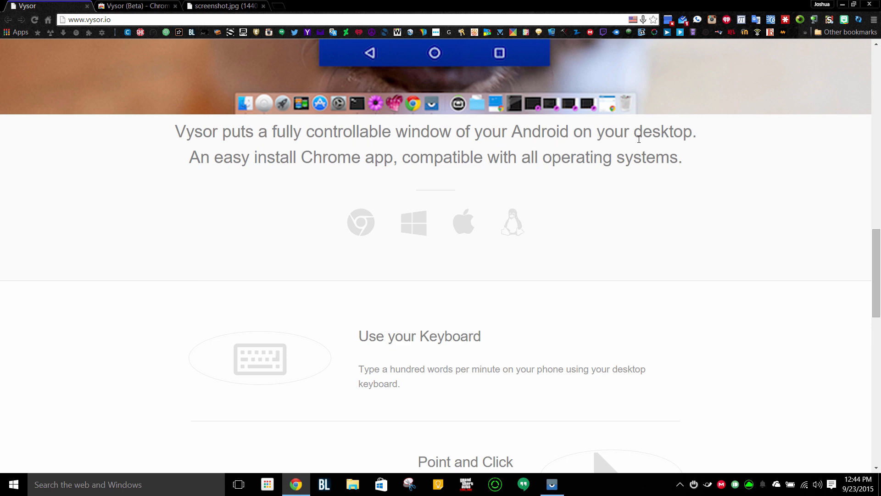
scroll(down, 3)
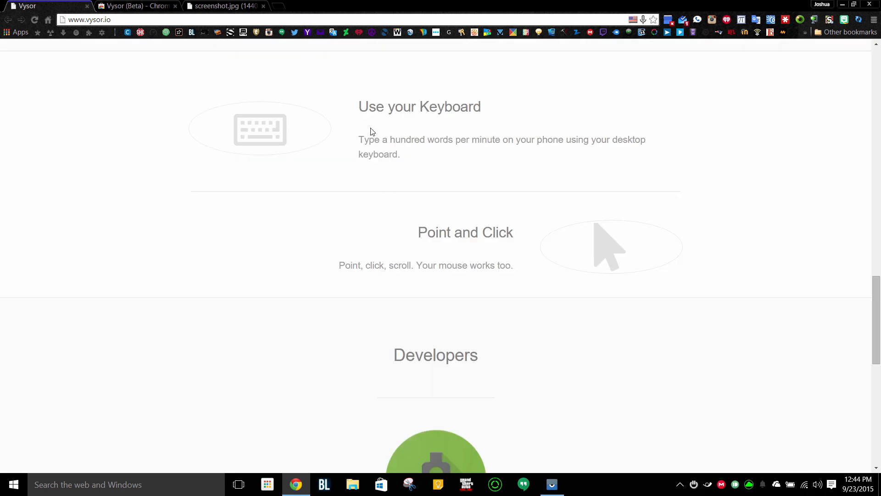
scroll(down, 3)
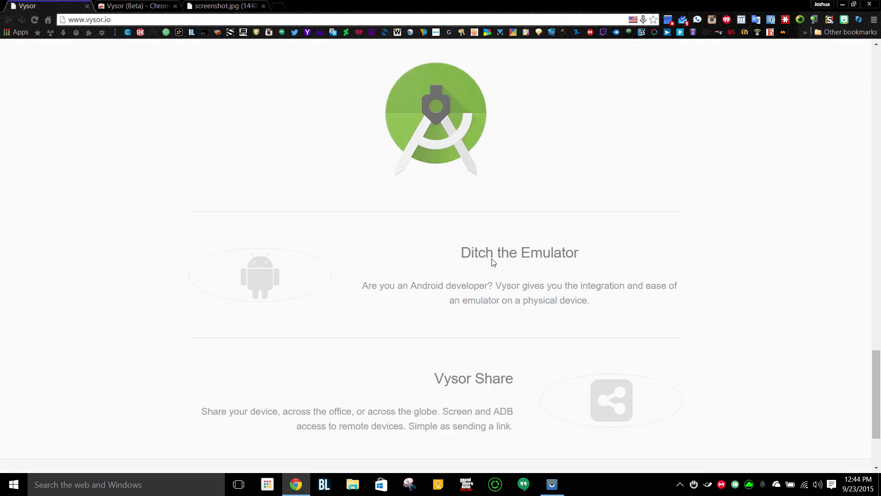
scroll(down, 3)
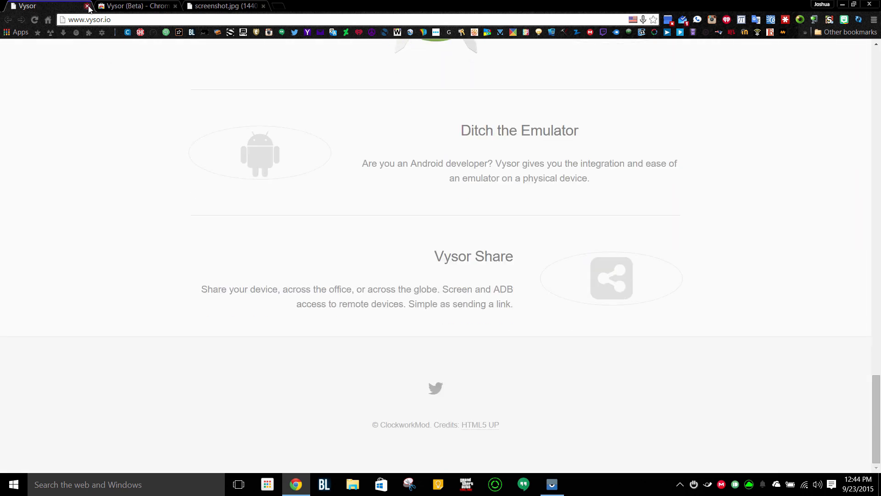
Close the vysor.io and screenshot tabs, leaving only the mirrored phone on the desktop
click(87, 5)
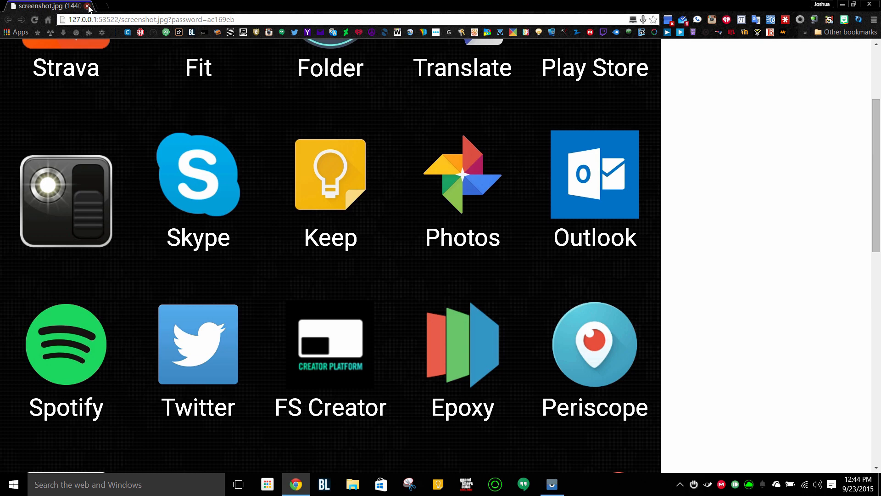
click(89, 6)
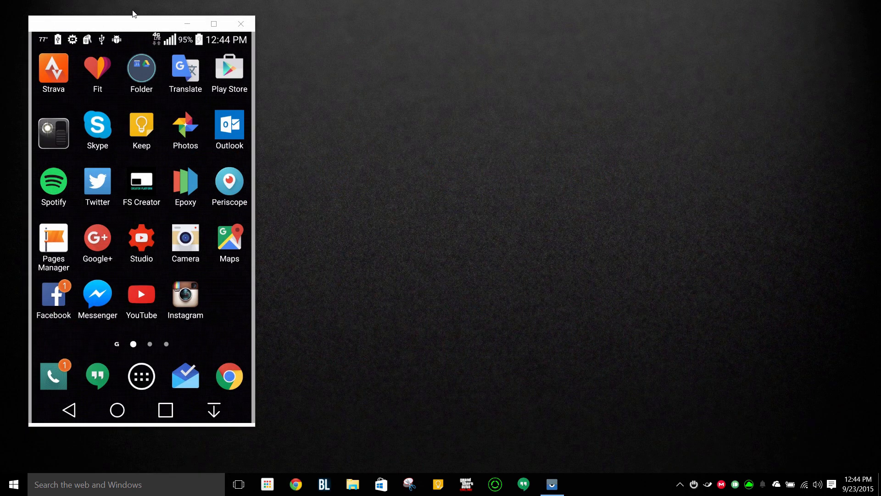